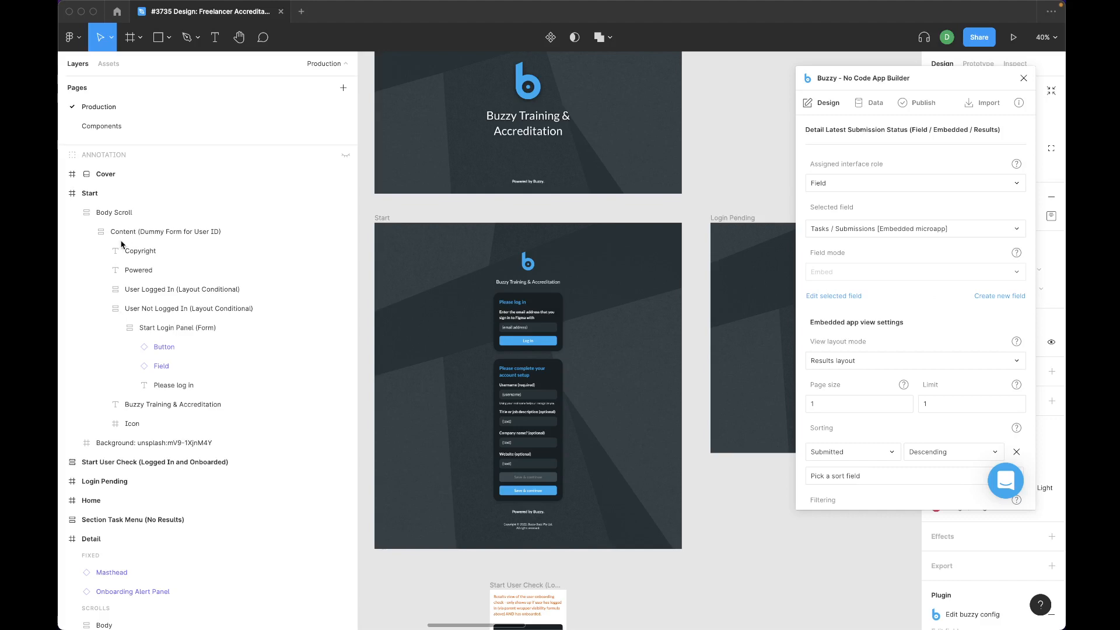
mouse_move(197, 290)
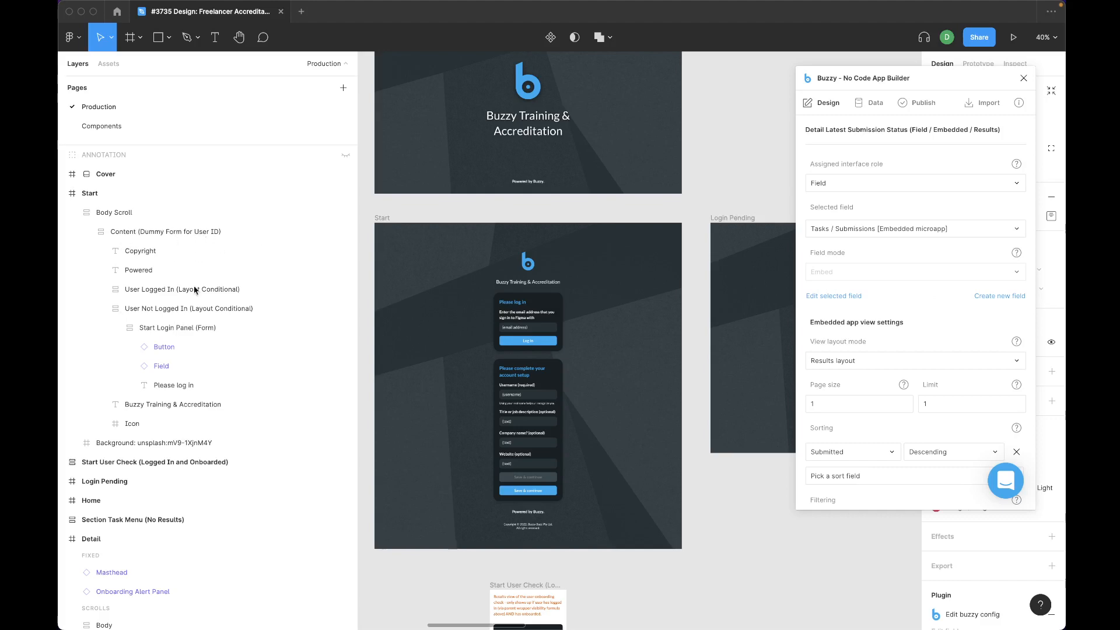
mouse_move(236, 236)
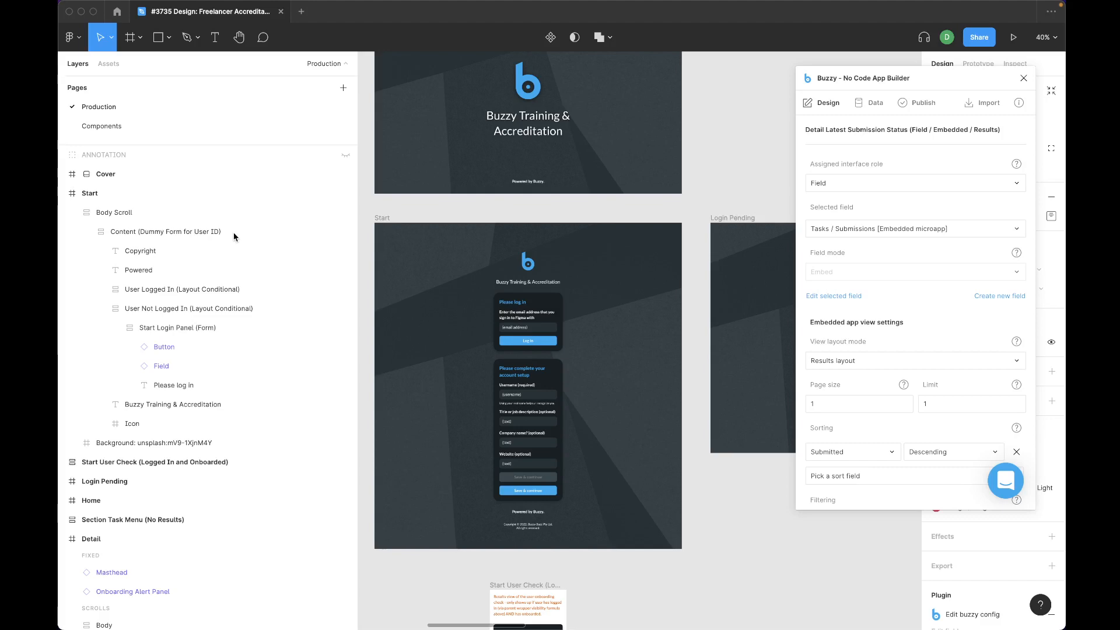
- Review the Buzzy roles of Content, User Logged In and User Not Logged In layers
left_click(166, 232)
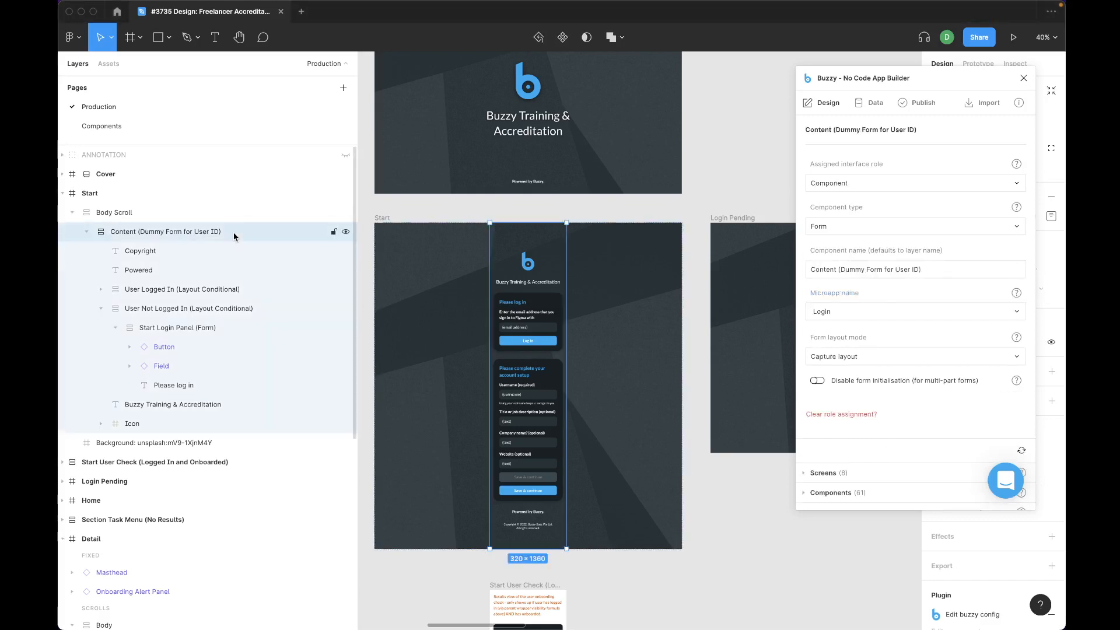
left_click(181, 289)
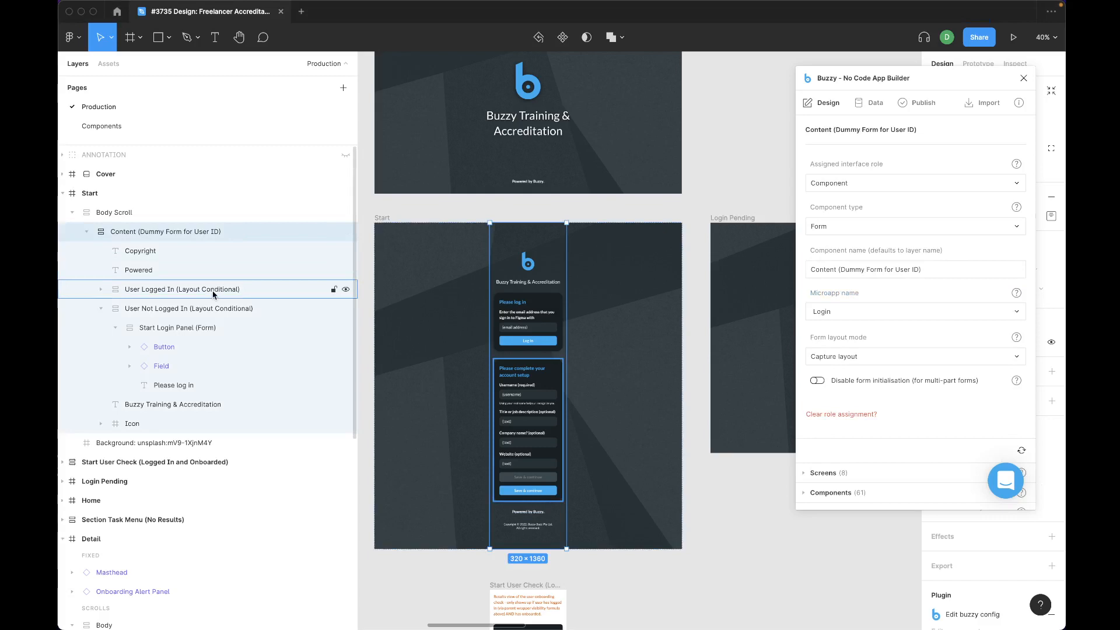
left_click(182, 288)
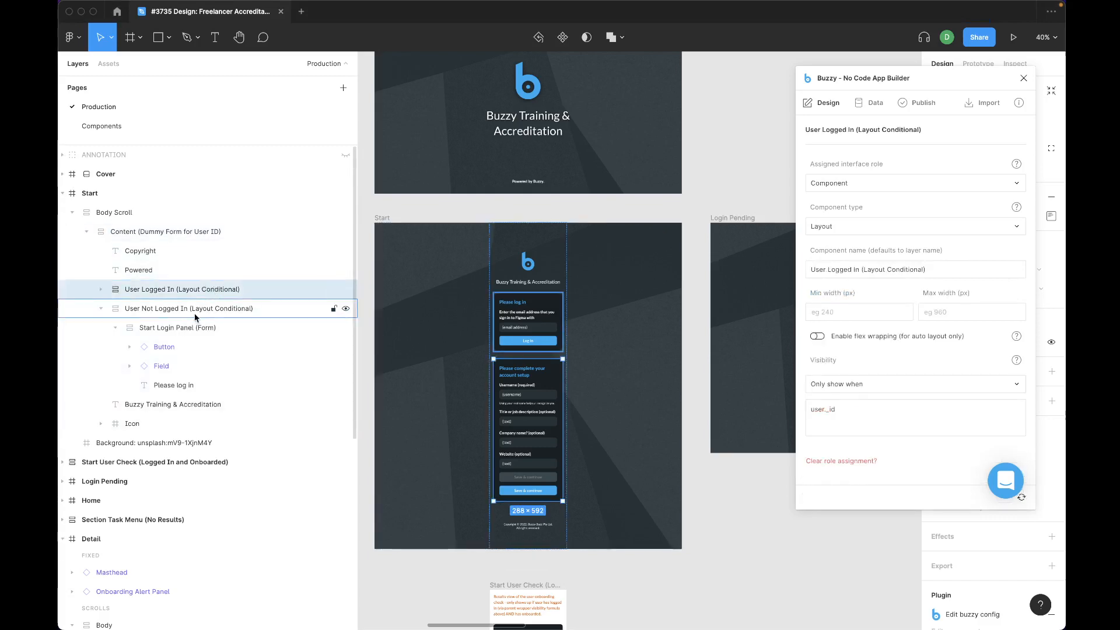
left_click(188, 308)
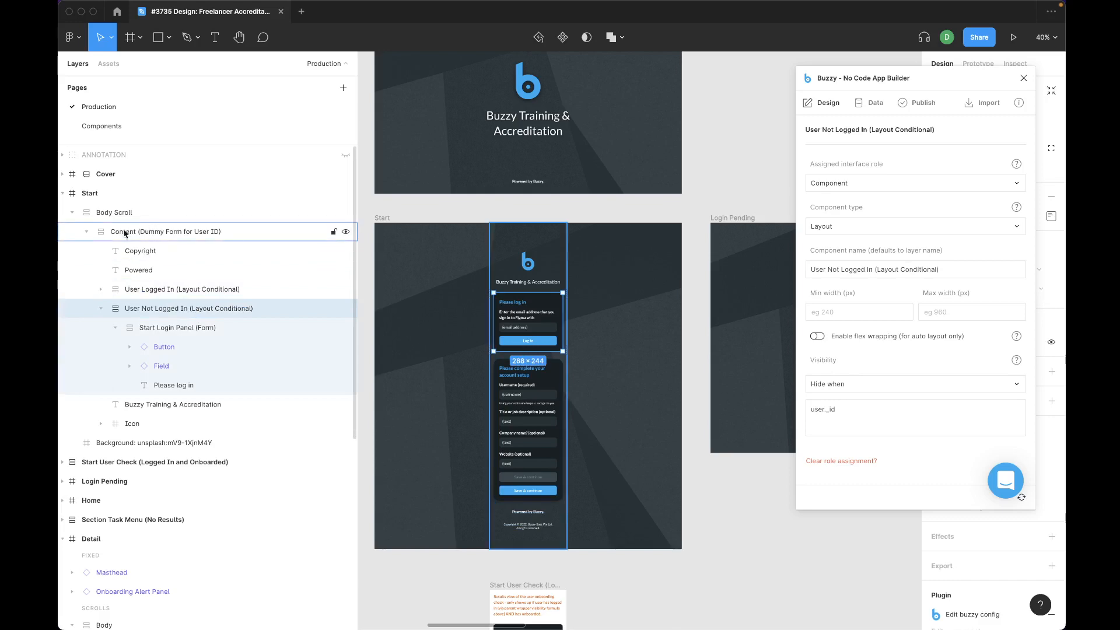
- Collapse the User Not Logged In and content form groups and select the Start frame
left_click(101, 308)
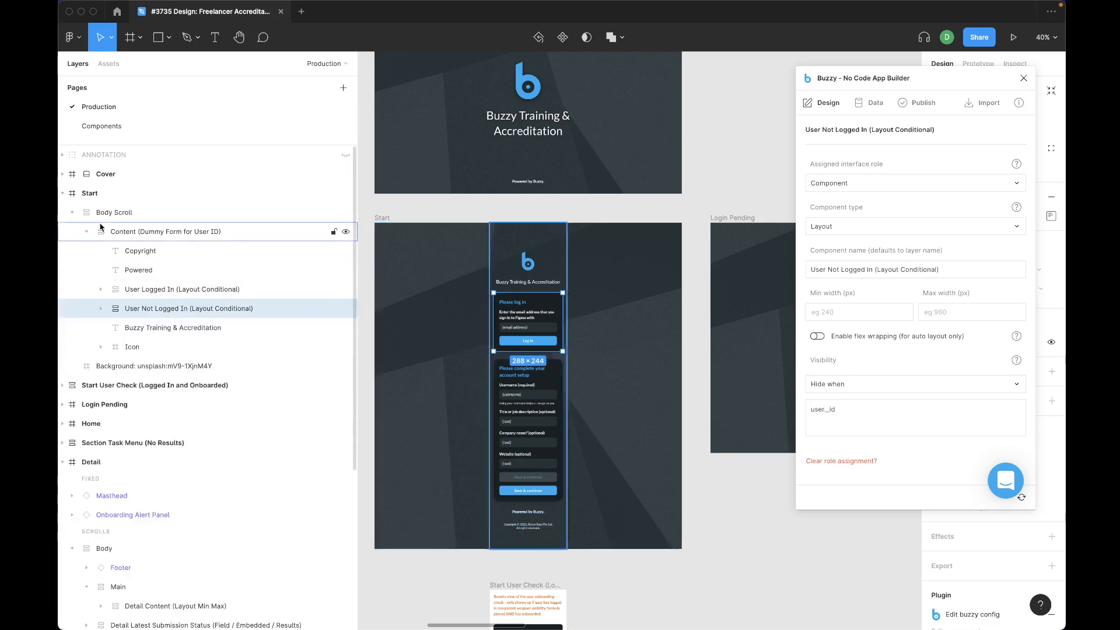
left_click(89, 232)
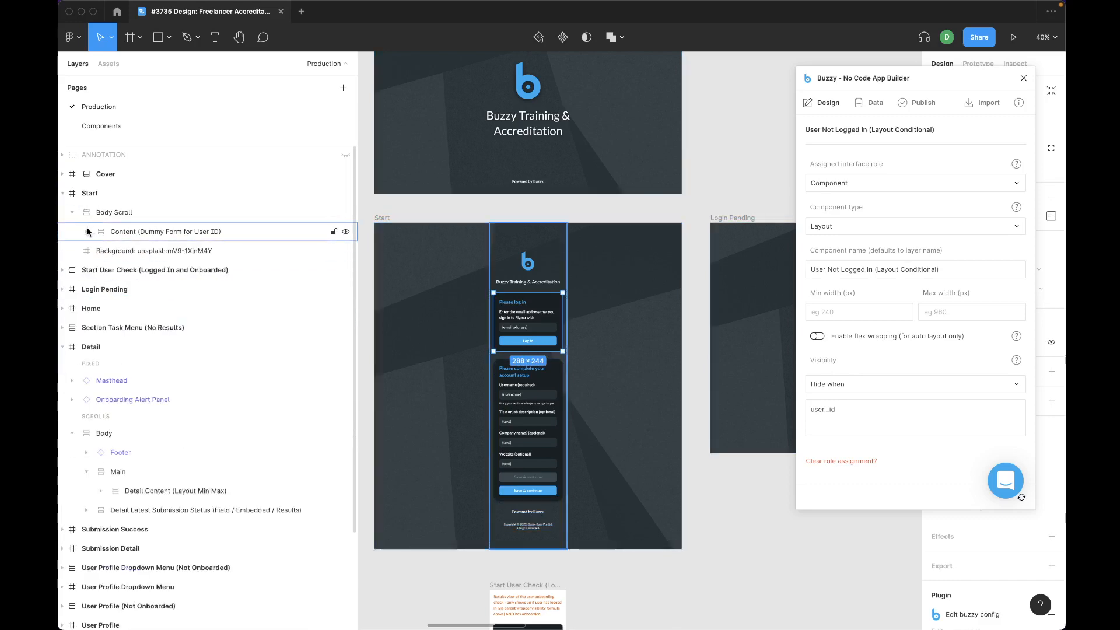
left_click(74, 232)
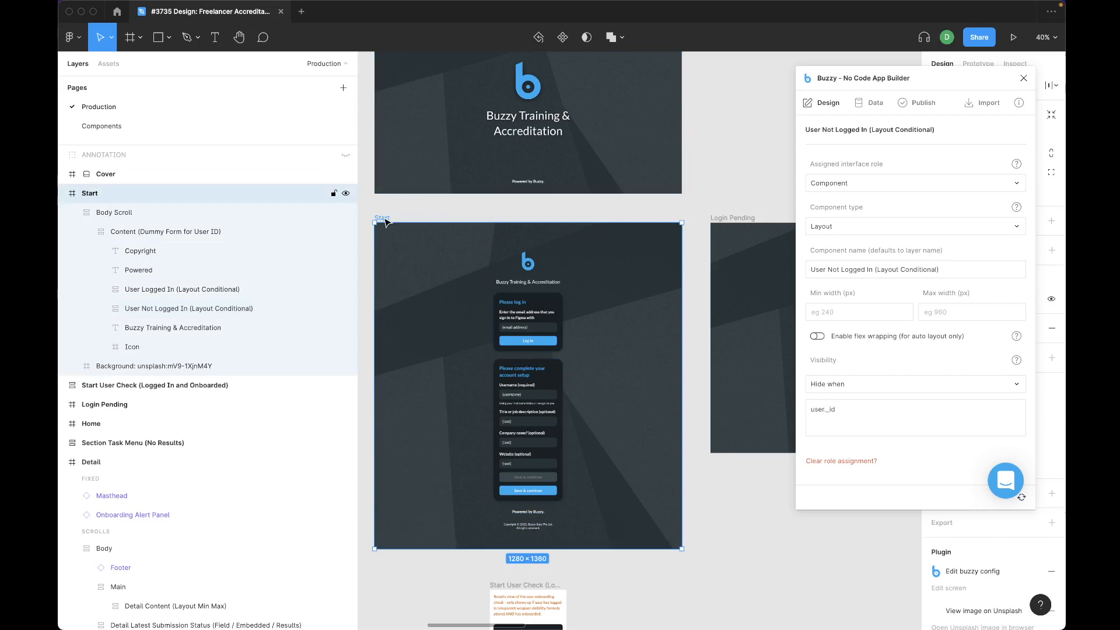
- Load the Content (Dummy Form for User ID) layer's Login microapp form role in Buzzy
left_click(164, 232)
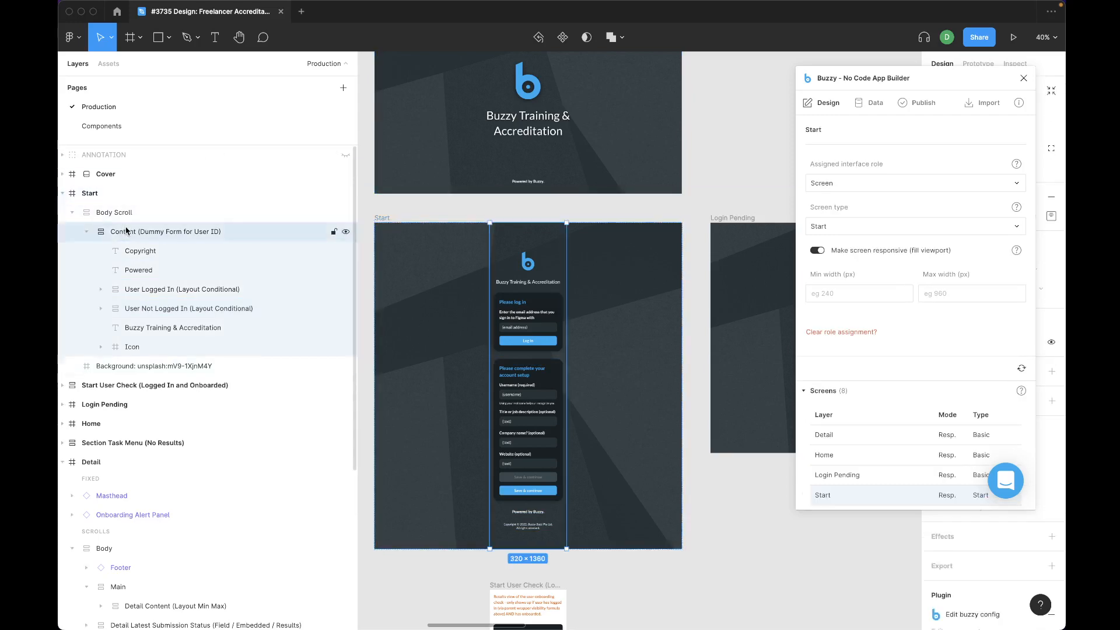
left_click(164, 231)
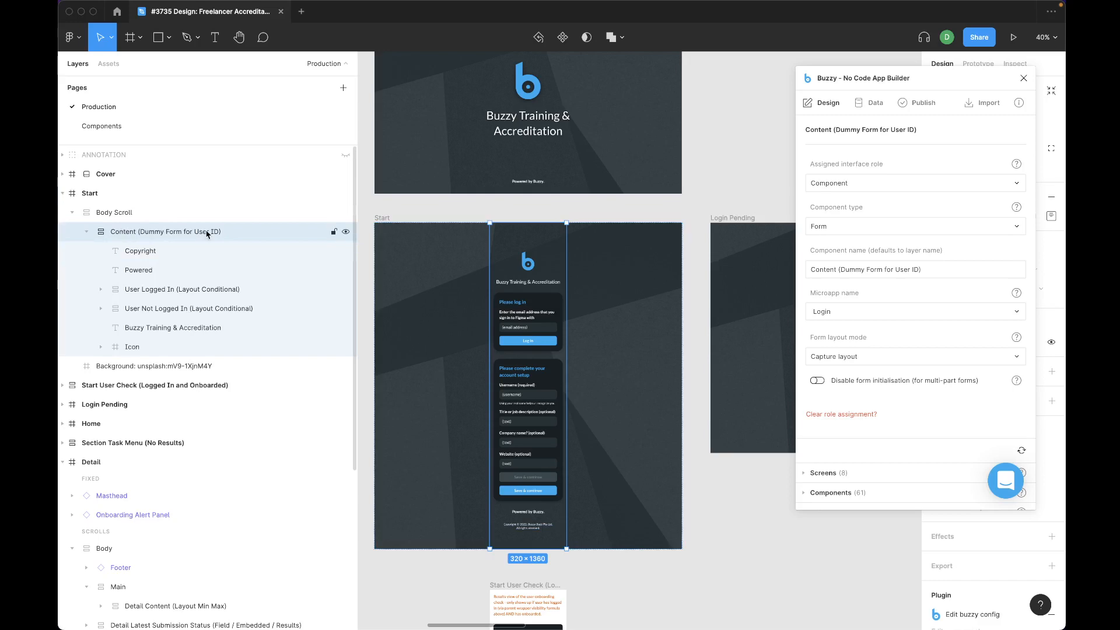
mouse_move(289, 231)
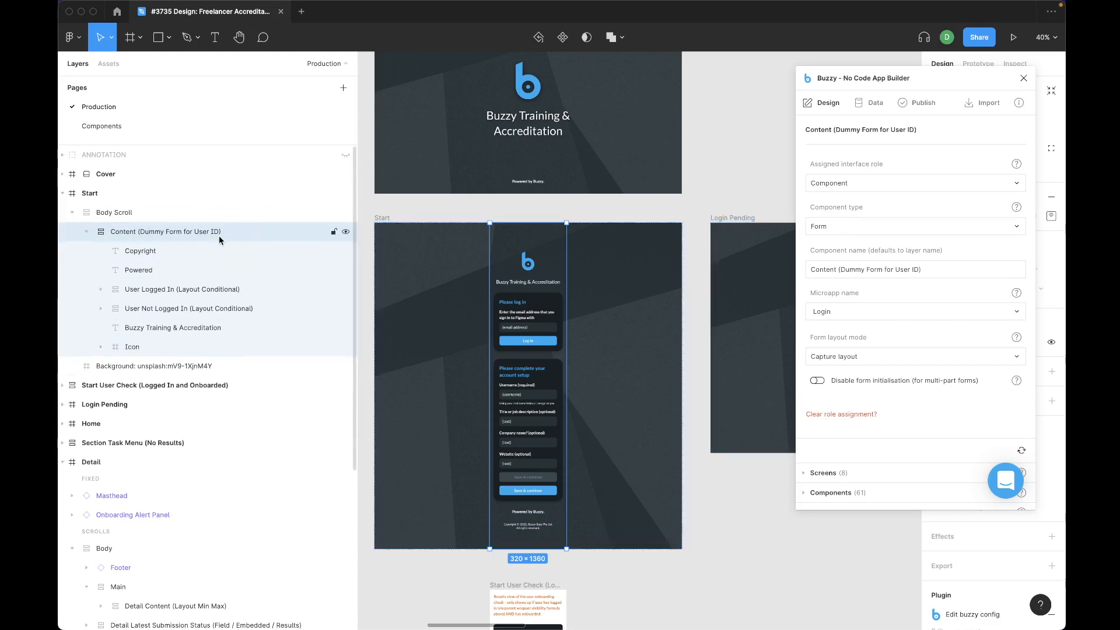
left_click(181, 289)
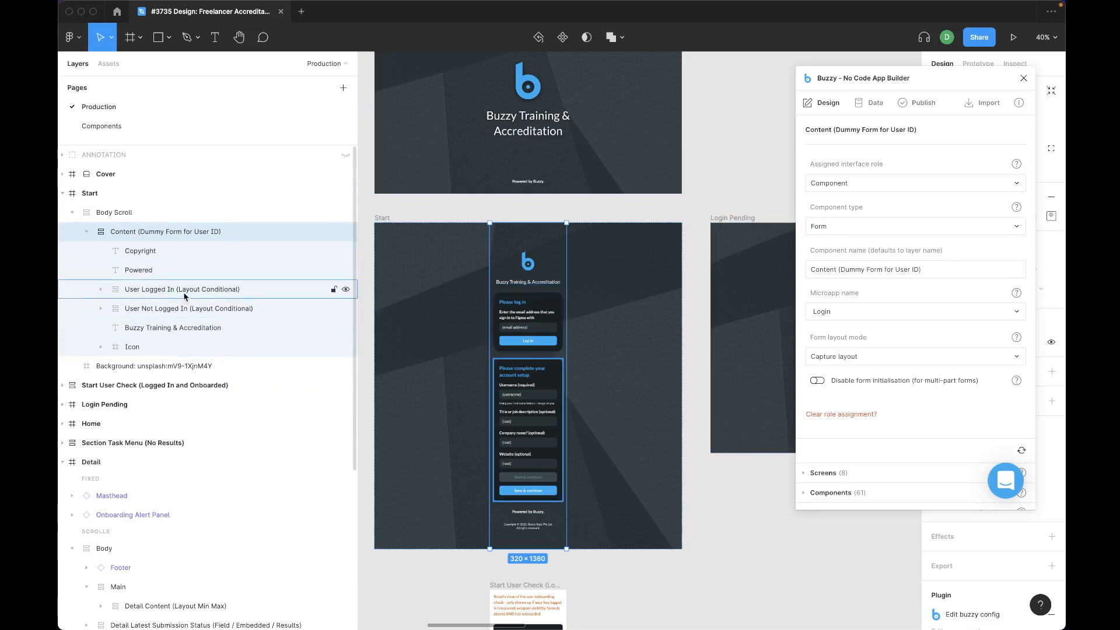
- Compare the User Logged In and User Not Logged In user_id visibility rules, then collapse User Not Logged In
left_click(182, 289)
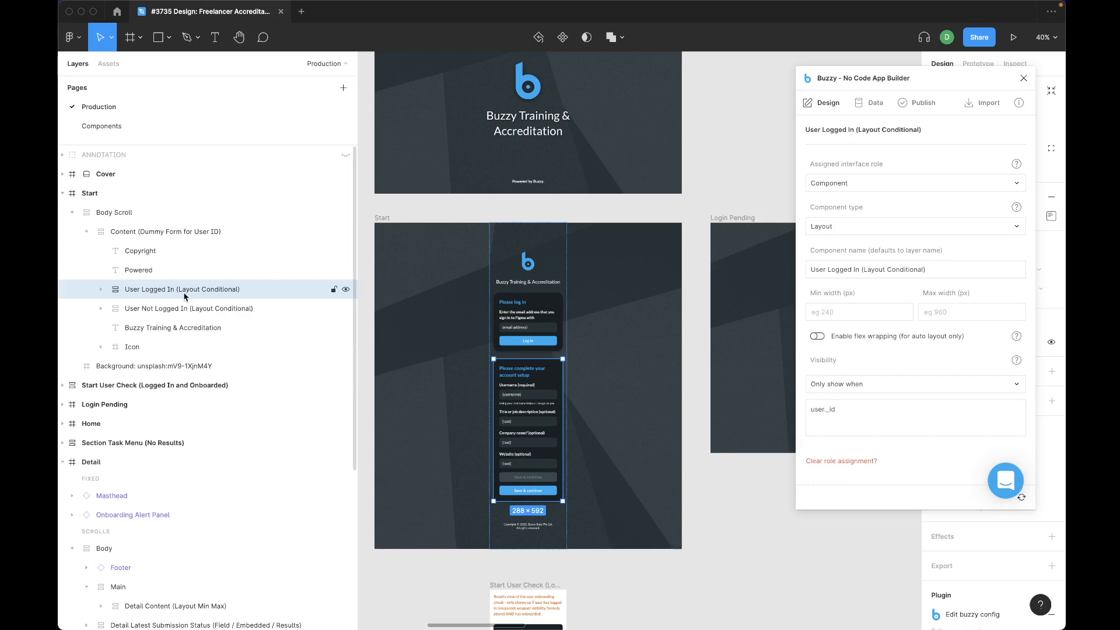
mouse_move(300, 287)
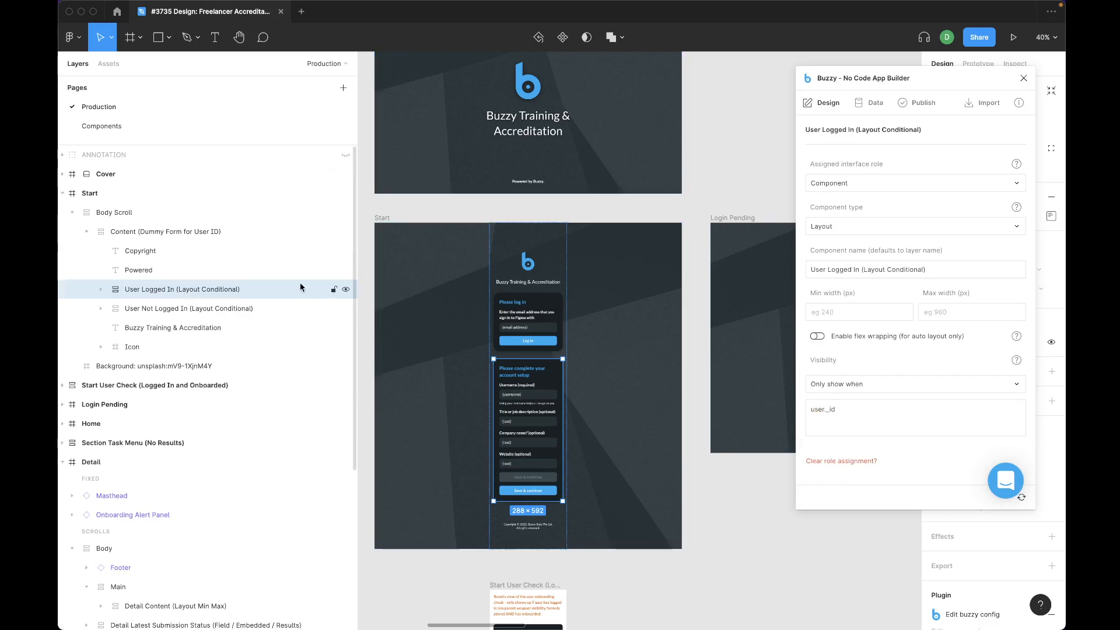
mouse_move(222, 309)
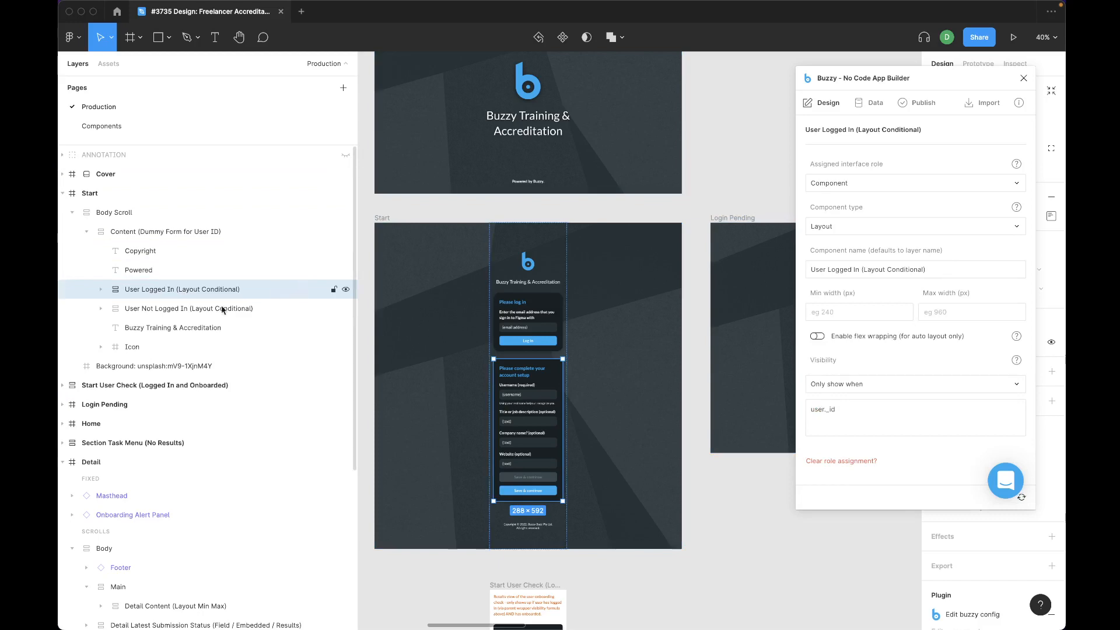
left_click(101, 308)
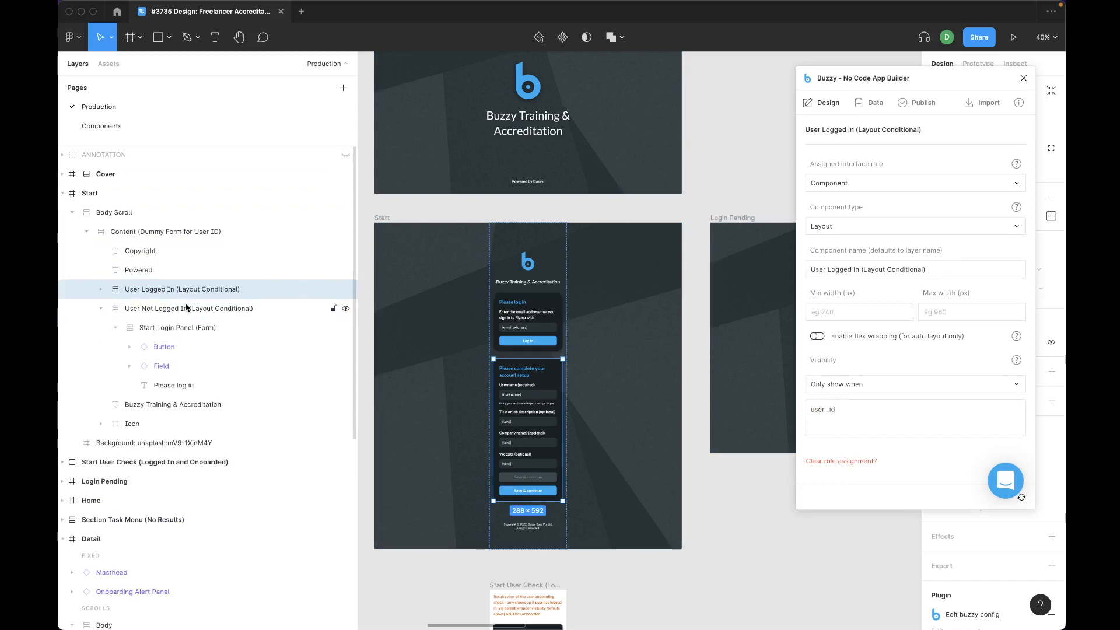
left_click(188, 308)
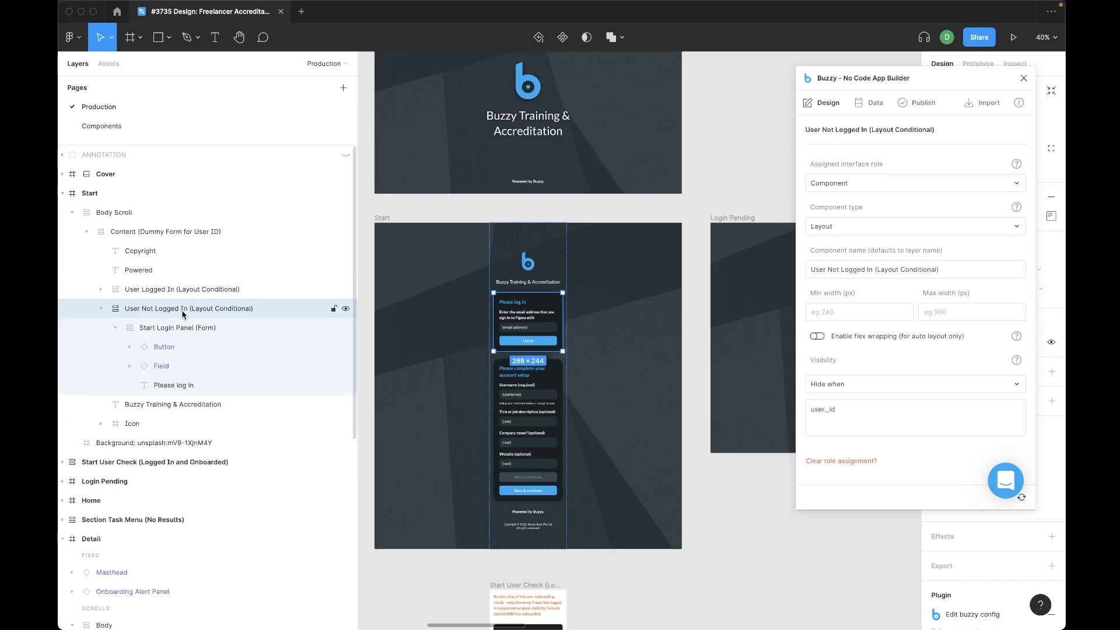
left_click(182, 289)
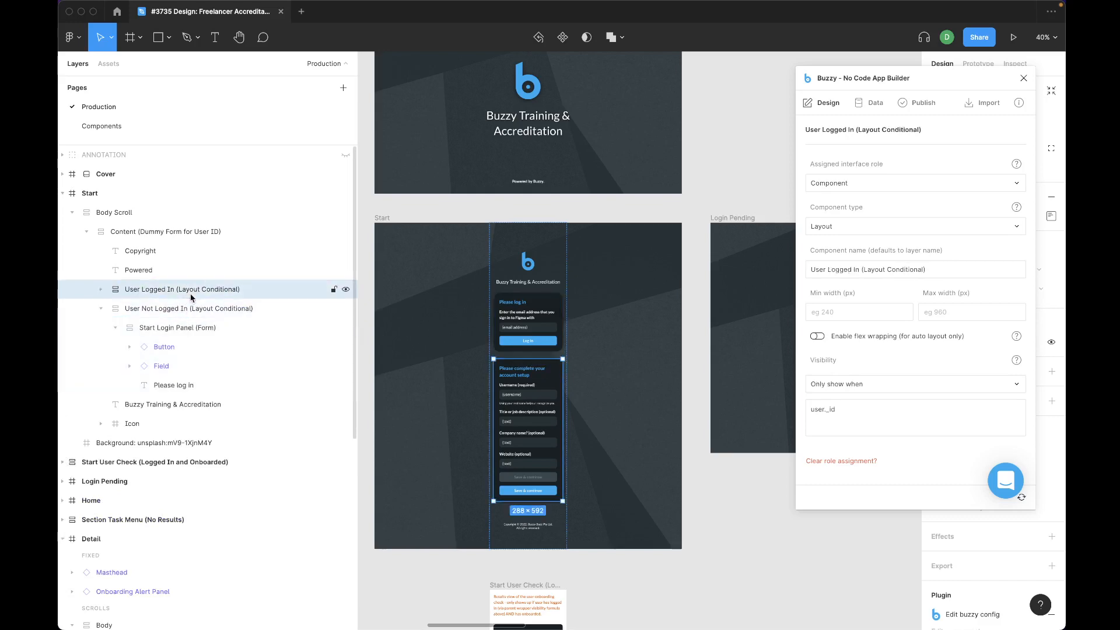
left_click(99, 312)
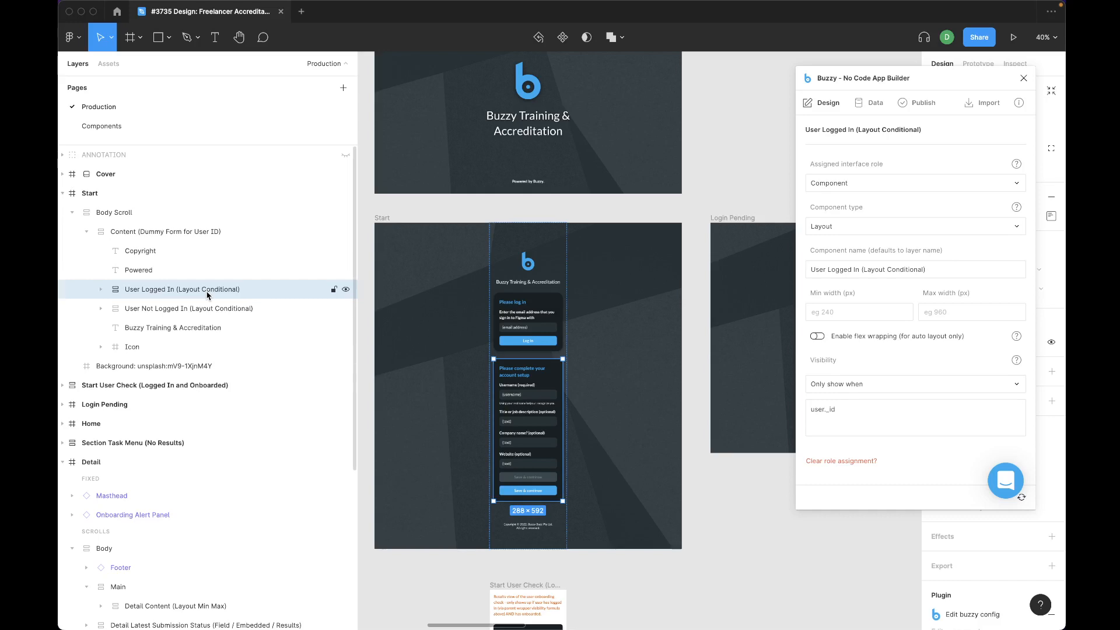
- Scroll the layers to Detail Latest Submission Status and view its embedded Tasks / Submissions settings
scroll("down", 3)
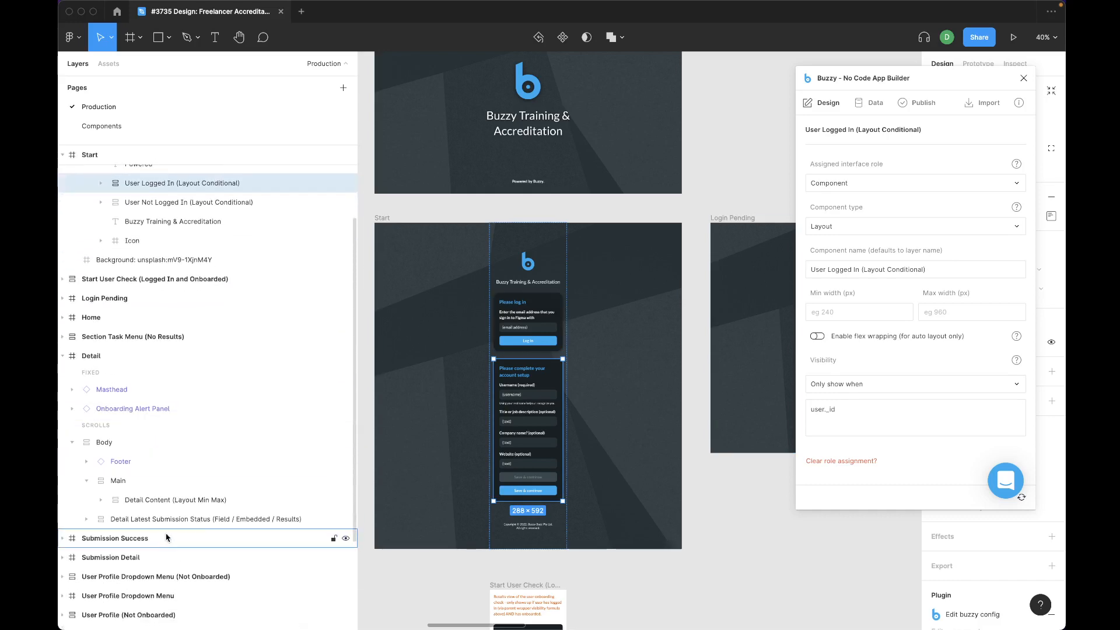
left_click(207, 519)
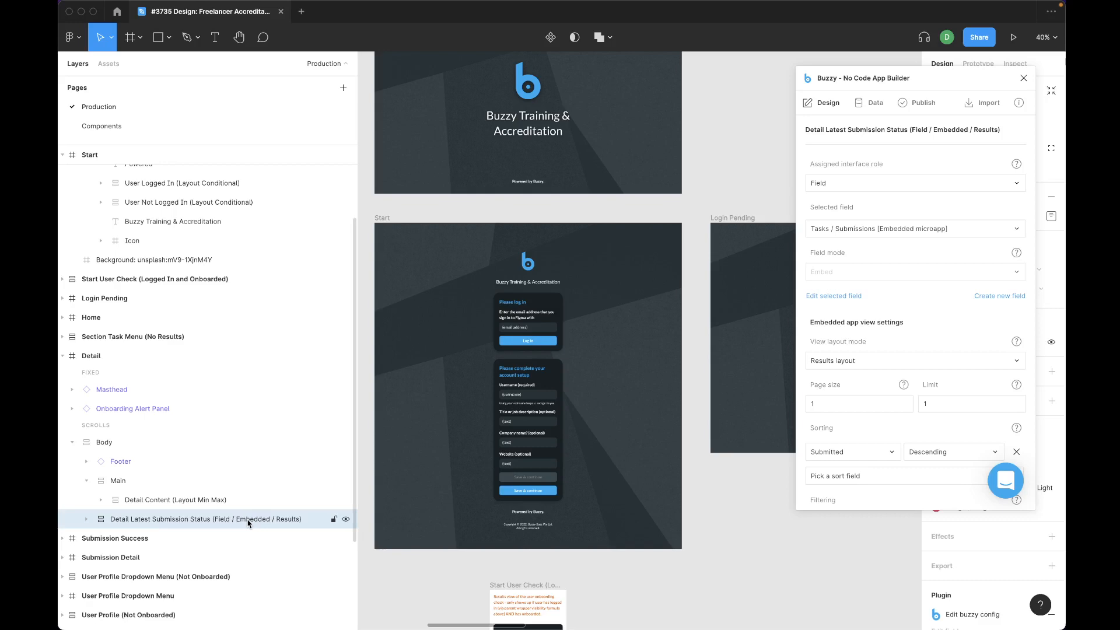
mouse_move(292, 524)
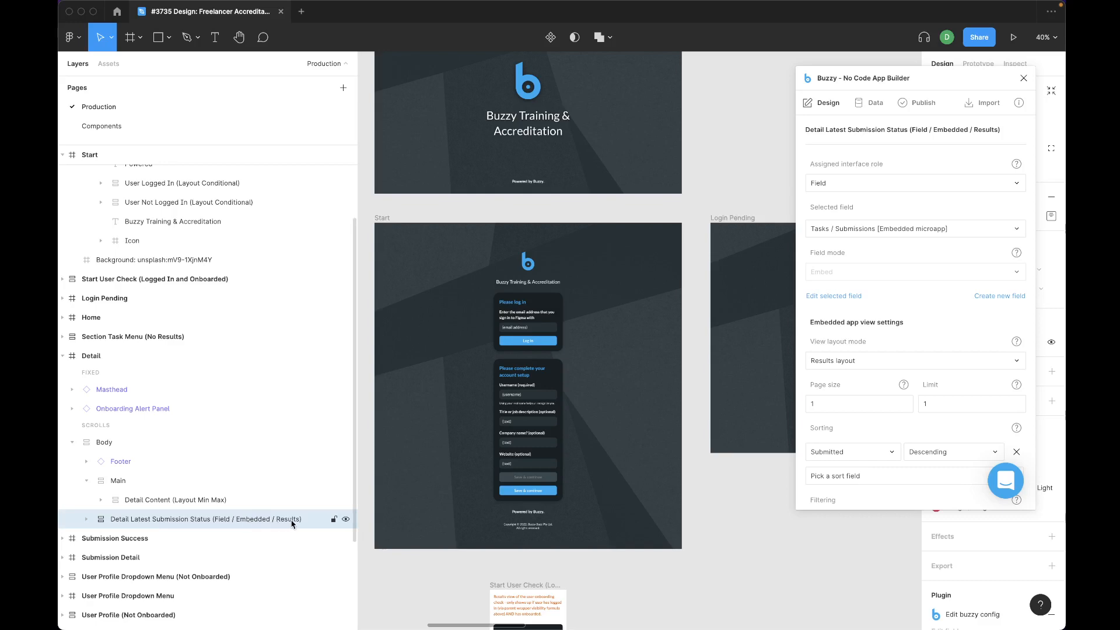
mouse_move(170, 534)
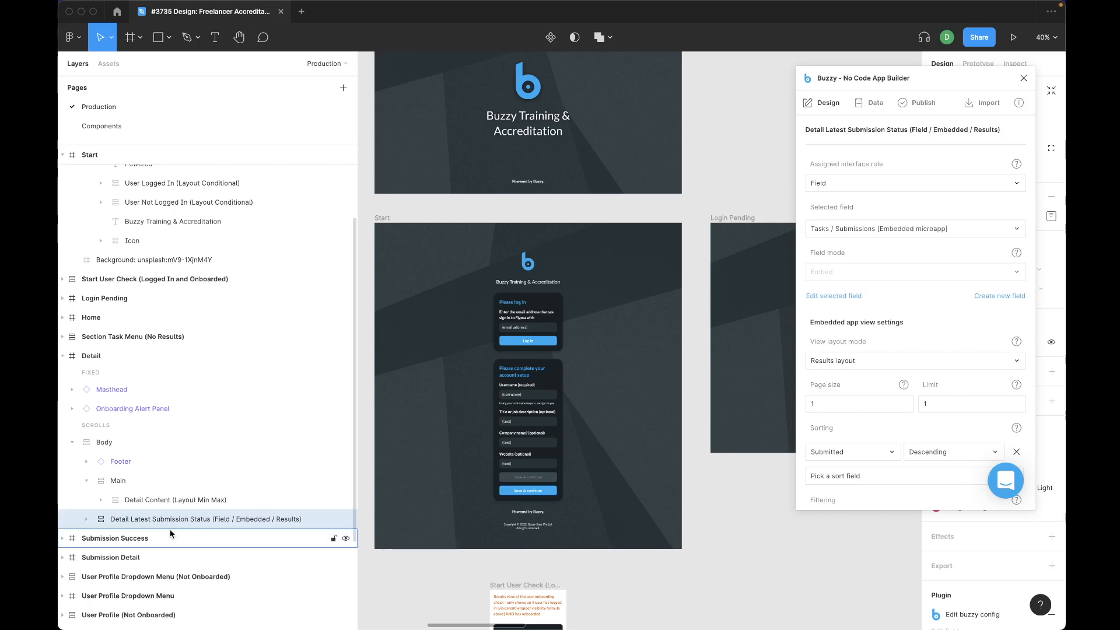
mouse_move(307, 518)
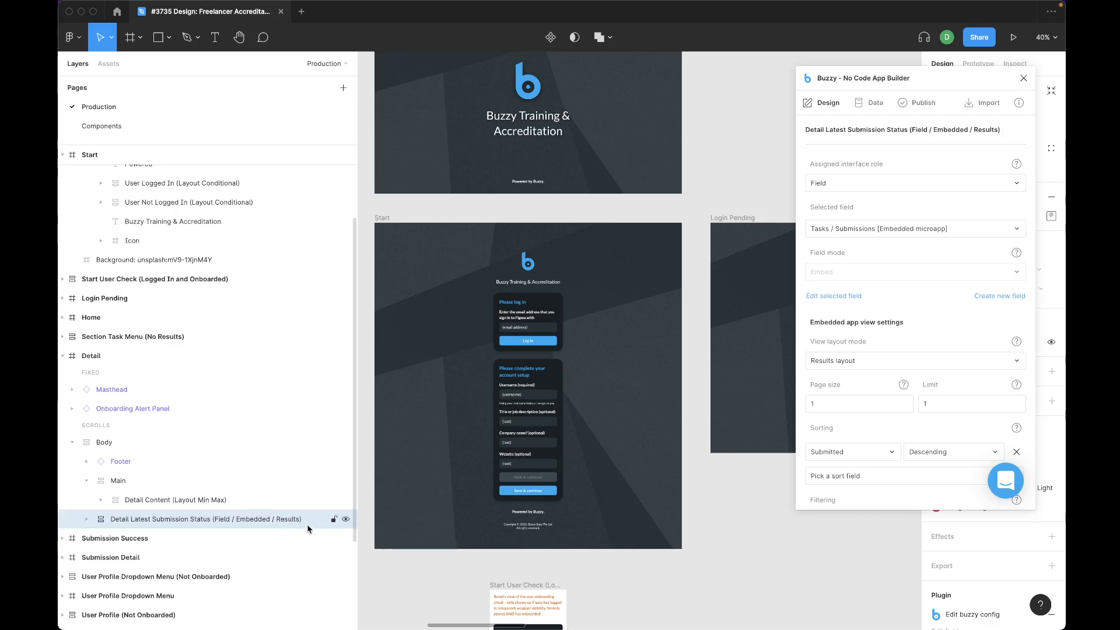